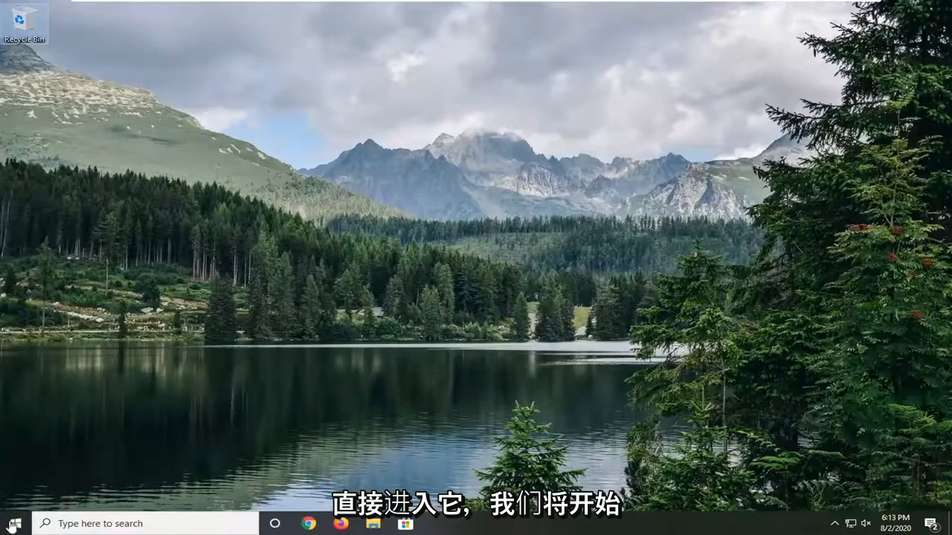
Open Control Panel from a Start search and set View by to Large icons
left_click(14, 523)
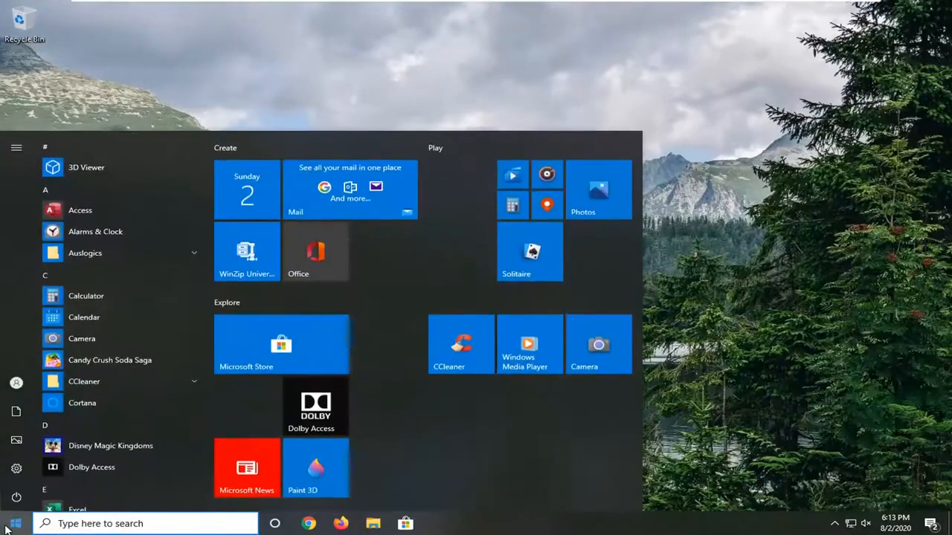
type("control panel")
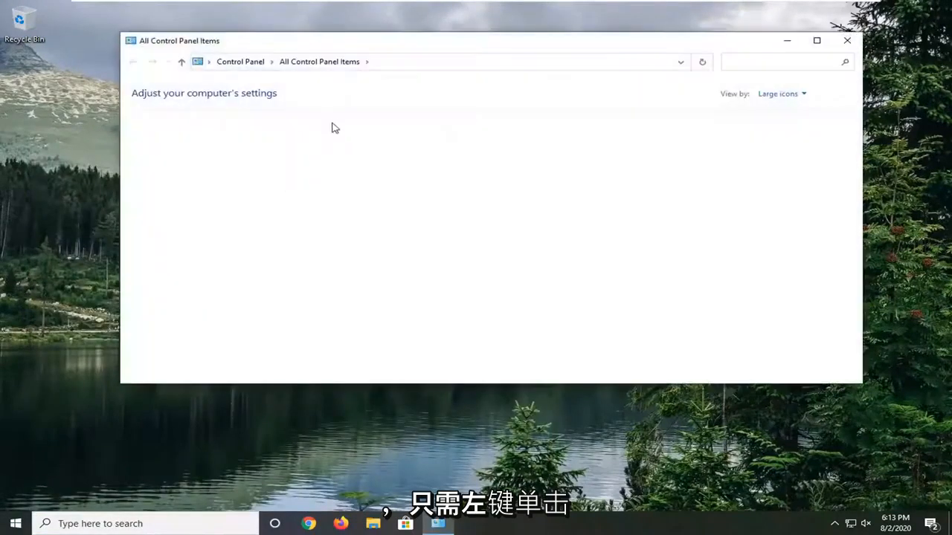
left_click(780, 94)
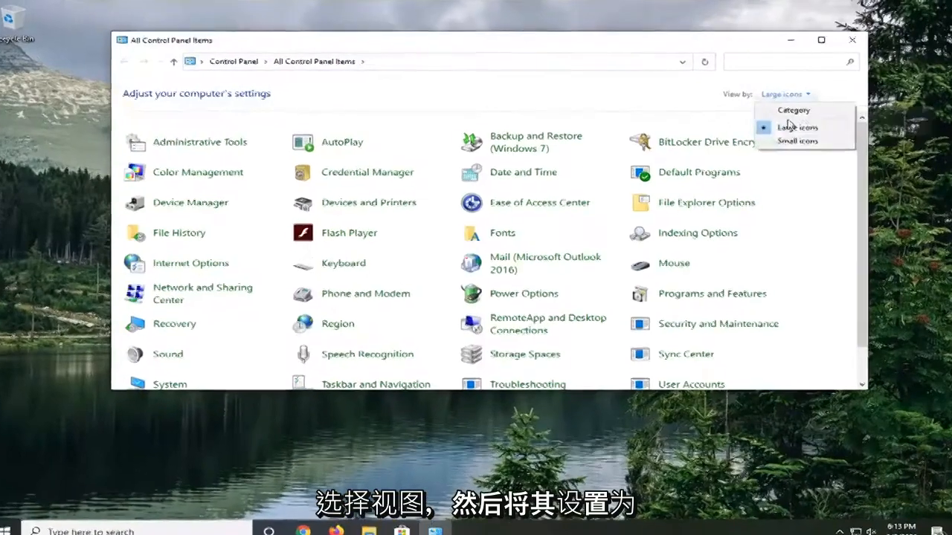
left_click(796, 127)
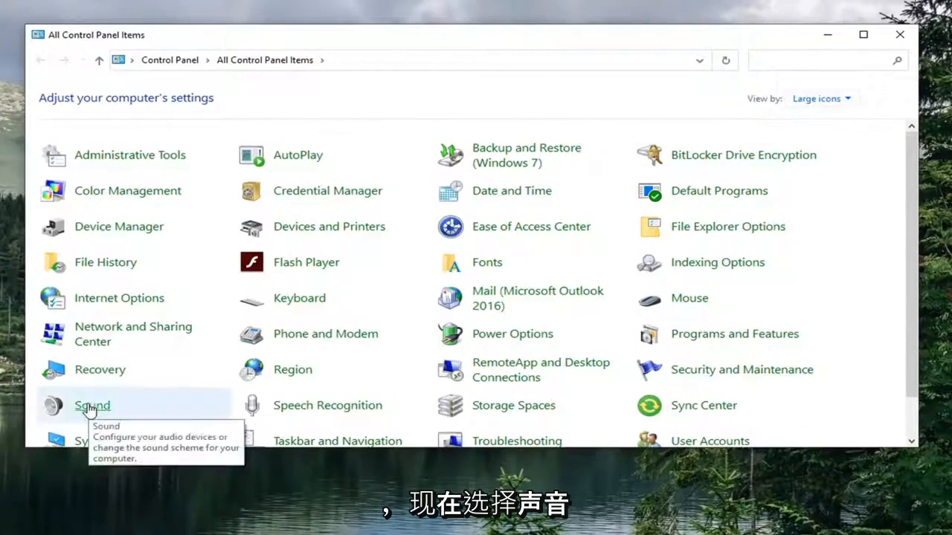
Check Disable all enhancements for Speakers in Sound properties, confirm, and close Control Panel
left_click(92, 405)
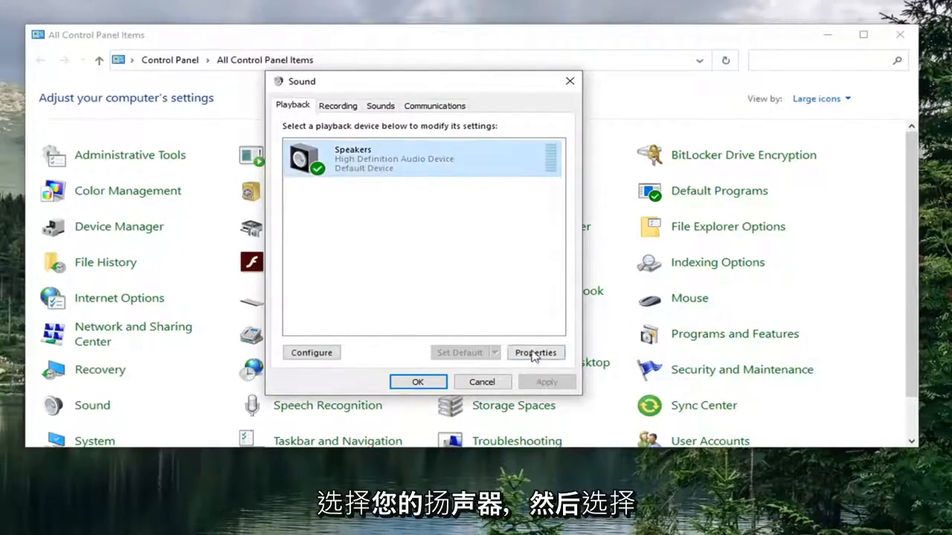
left_click(535, 352)
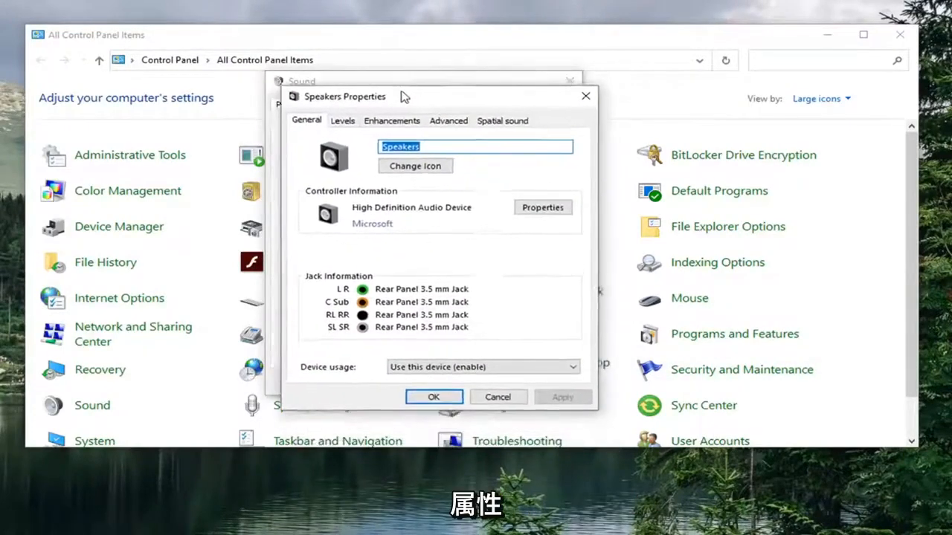
left_click(386, 103)
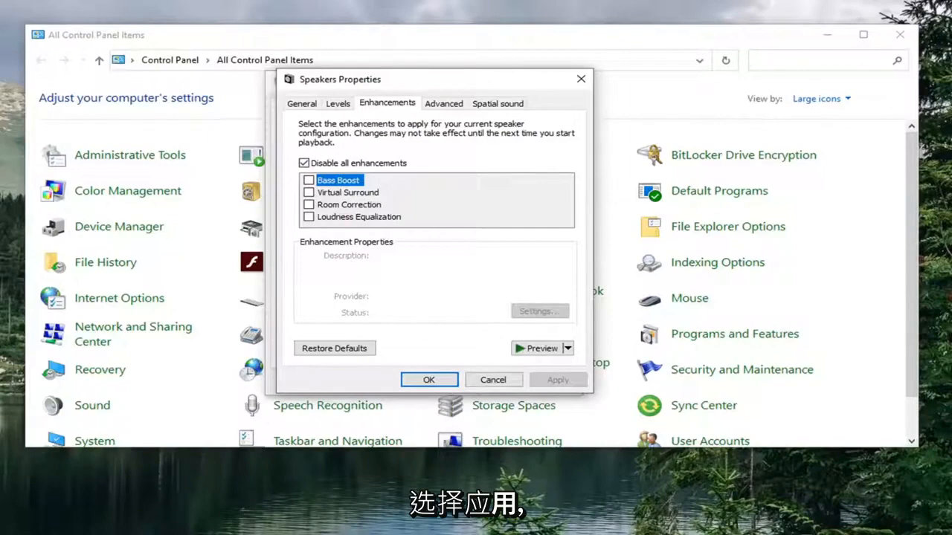
left_click(429, 380)
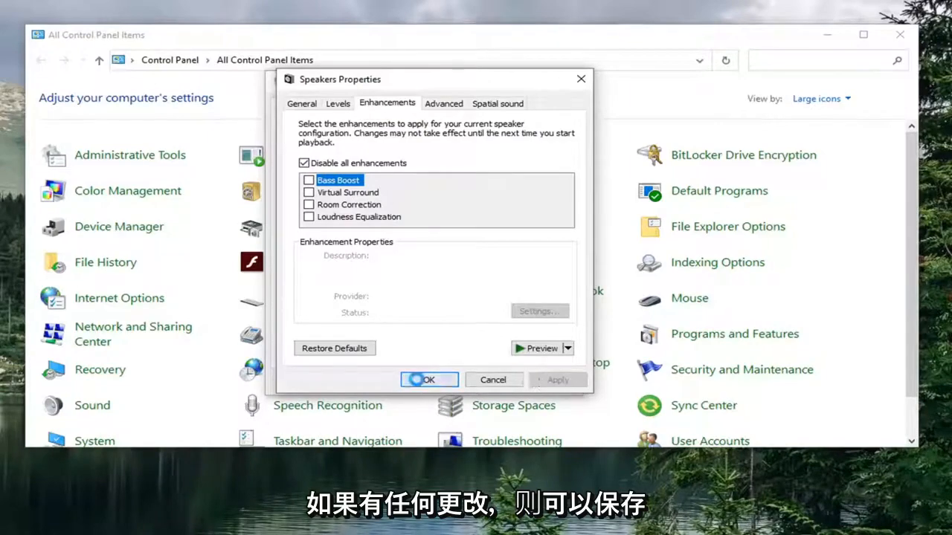
left_click(429, 379)
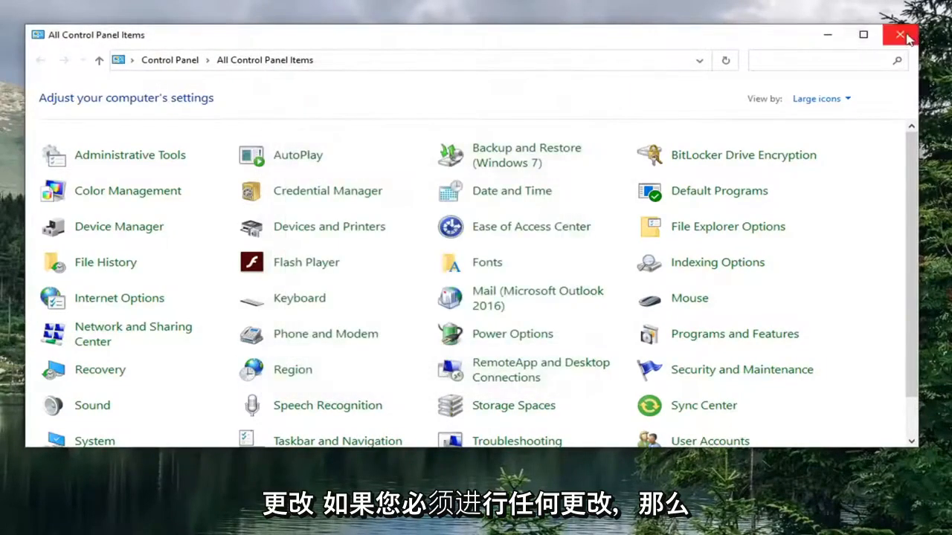
left_click(900, 35)
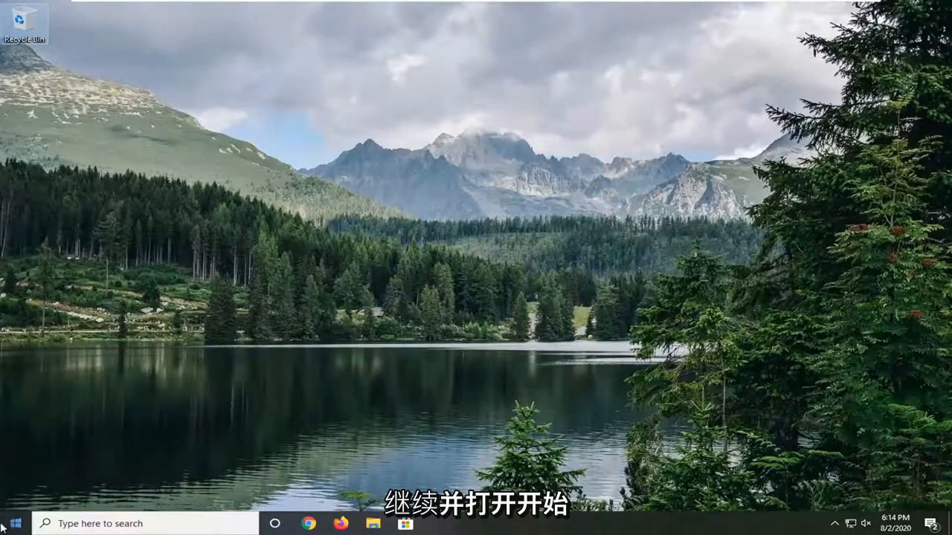
Search 'service' to open Services and scroll down to Windows Audio
type("services")
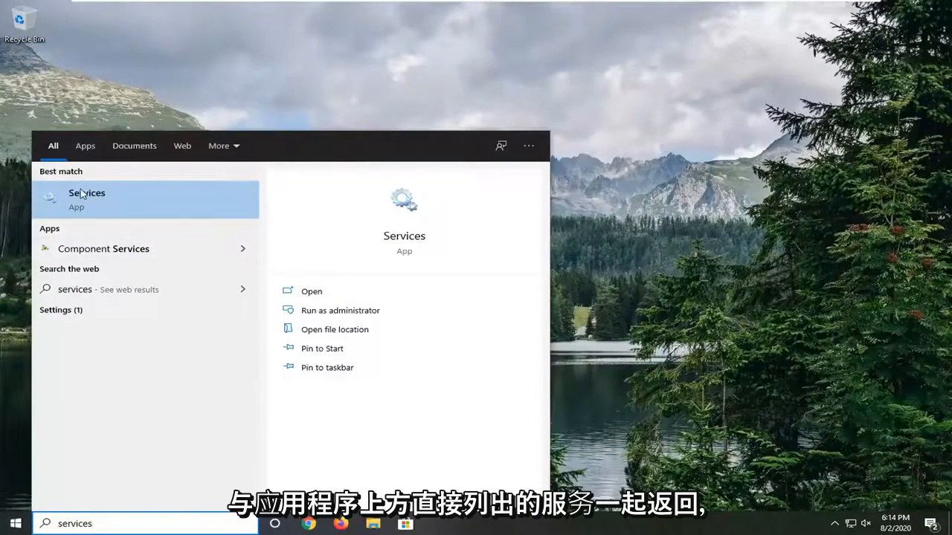
mouse_move(112, 203)
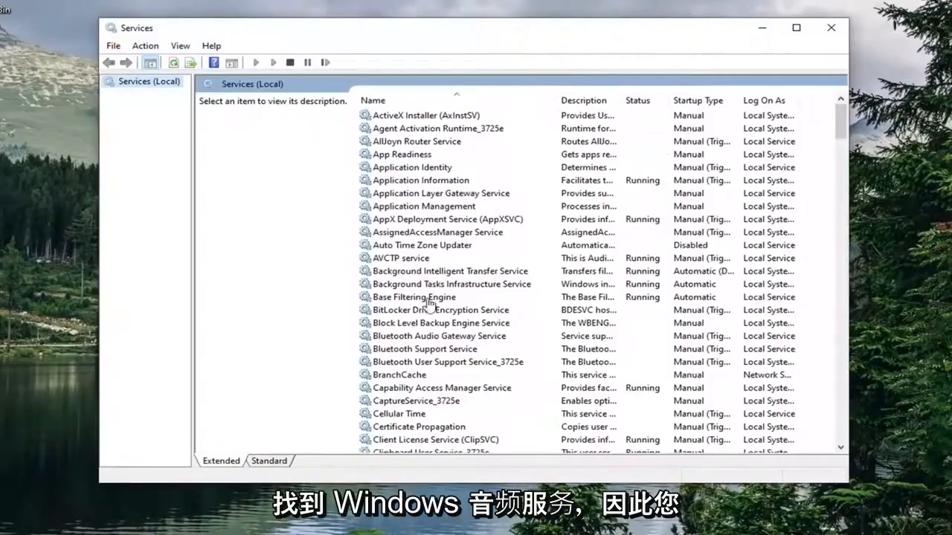
scroll("down", 3)
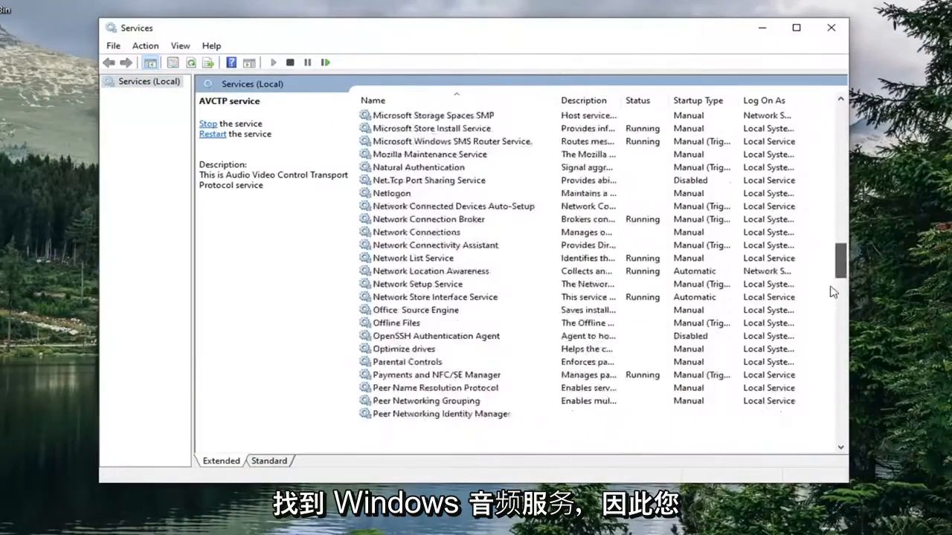
scroll("down", 3)
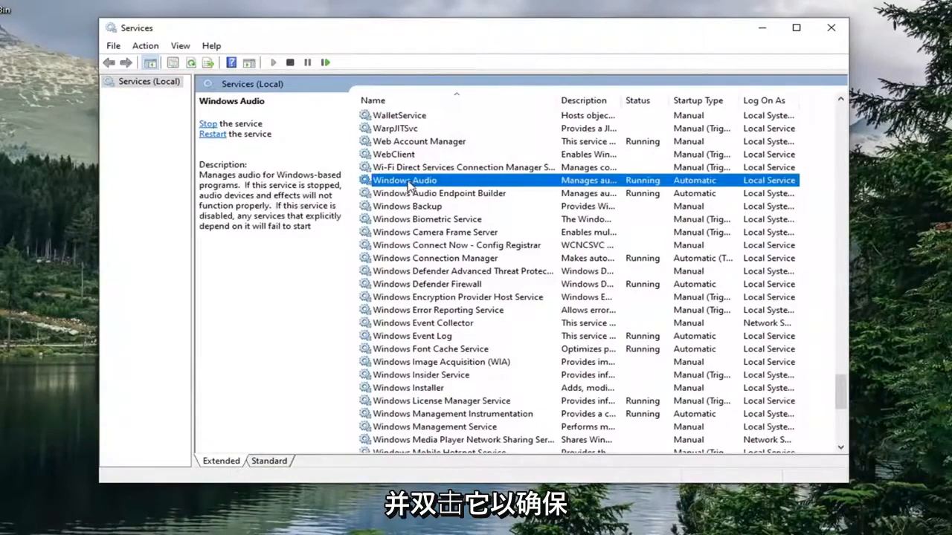
Set Windows Audio startup type to Automatic, then close Services
double_click(405, 180)
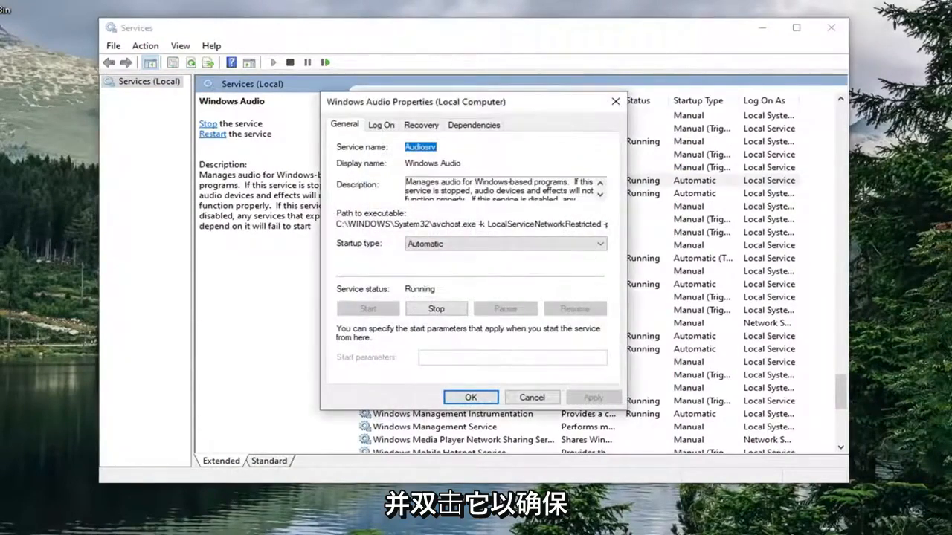
left_click(599, 244)
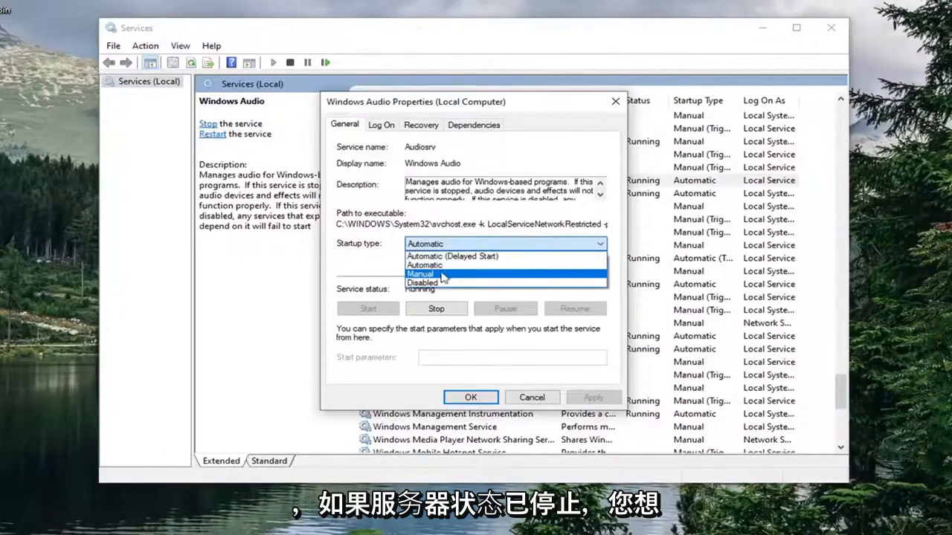
left_click(424, 265)
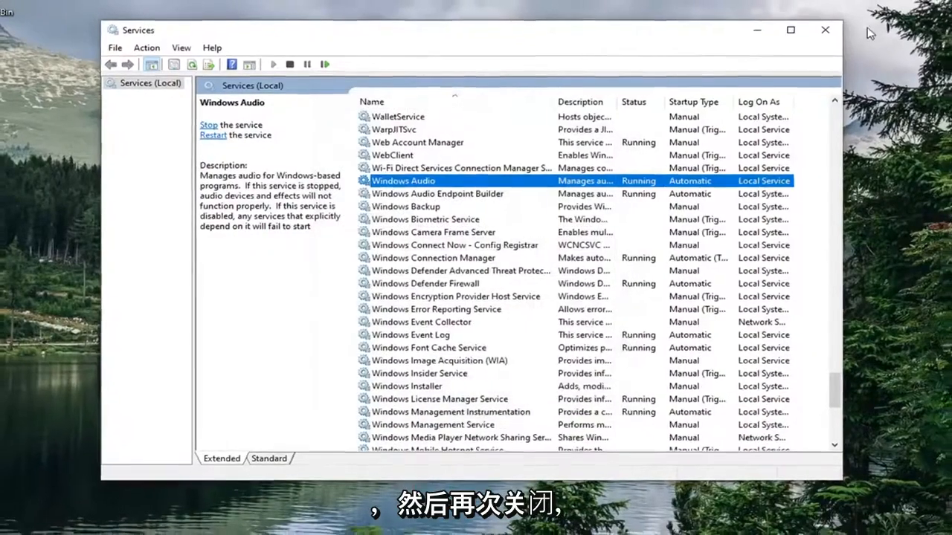
left_click(825, 29)
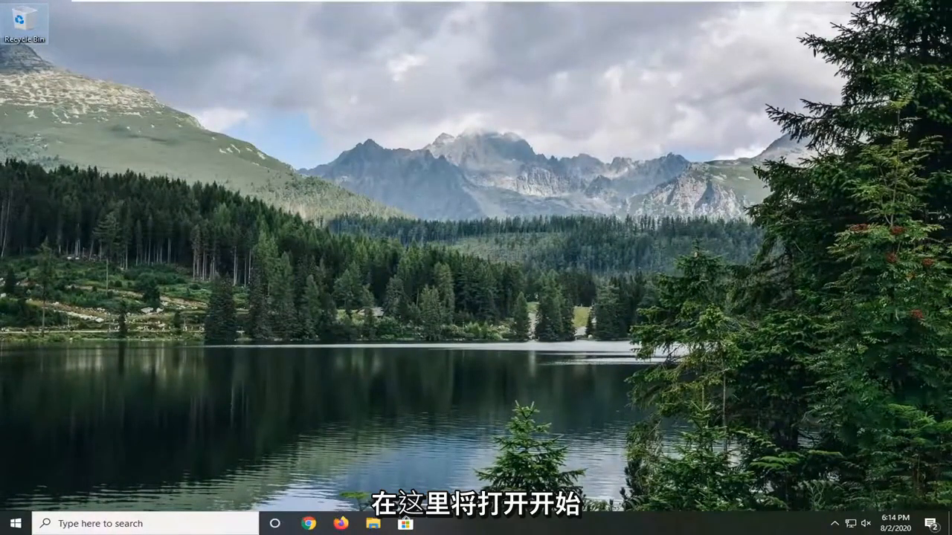
Search 'device manager' from Start to open Device Manager
left_click(13, 523)
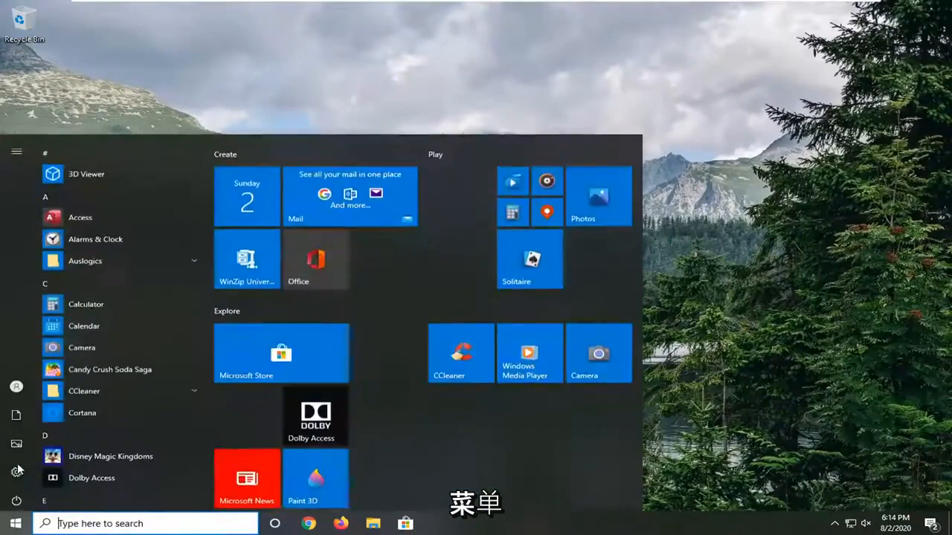
type("device manager")
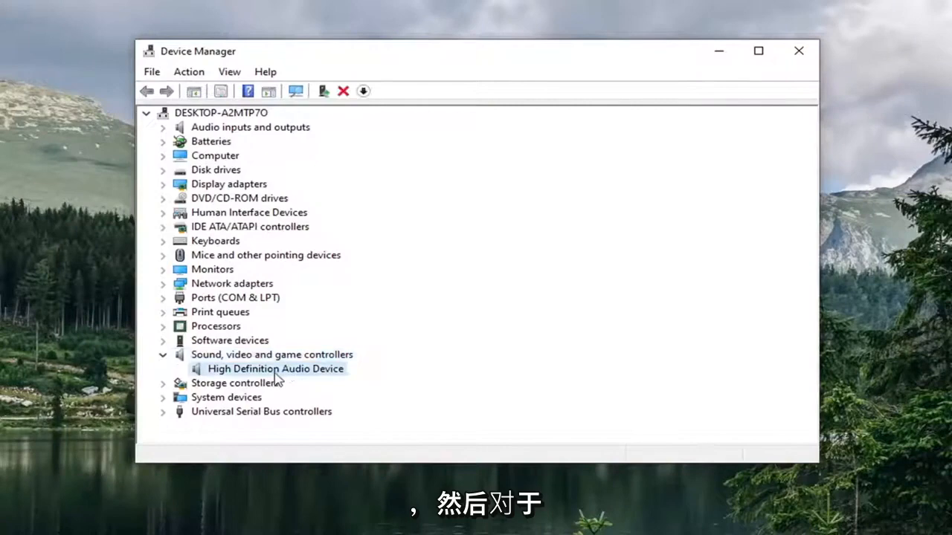
Reinstall the High Definition Audio Device driver from drivers already on the computer
right_click(275, 369)
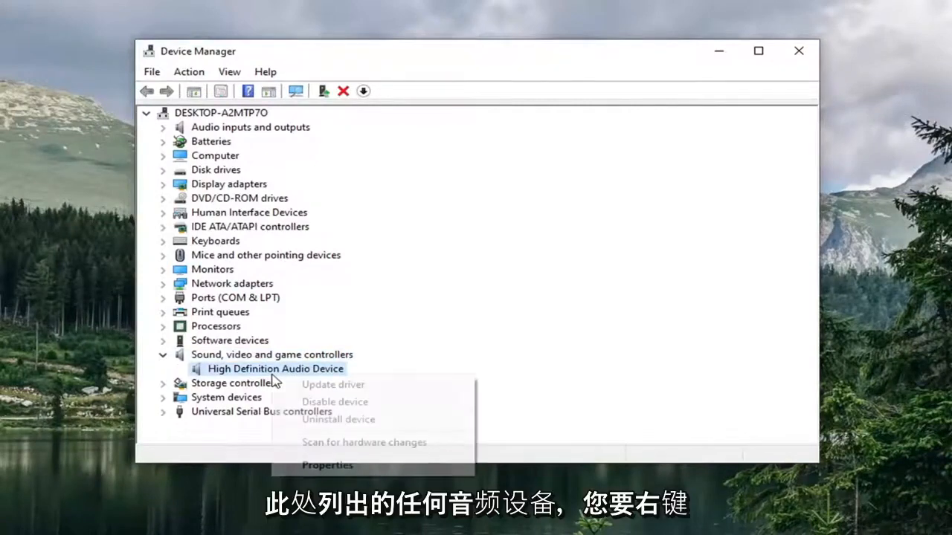
left_click(333, 384)
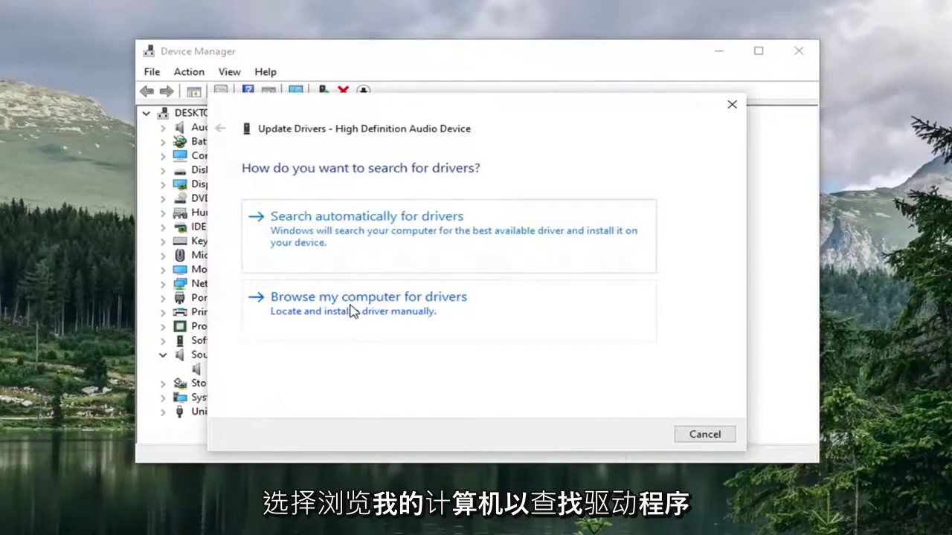
left_click(368, 297)
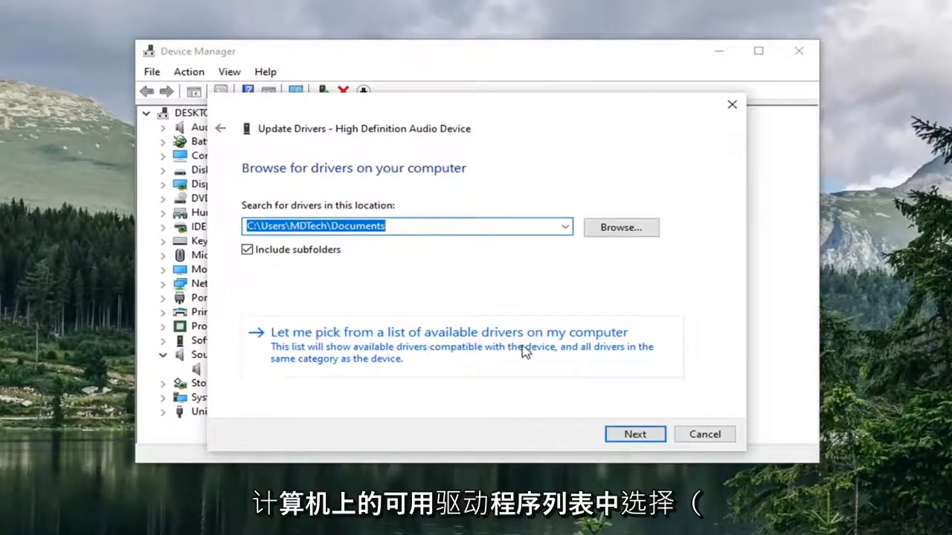
left_click(448, 333)
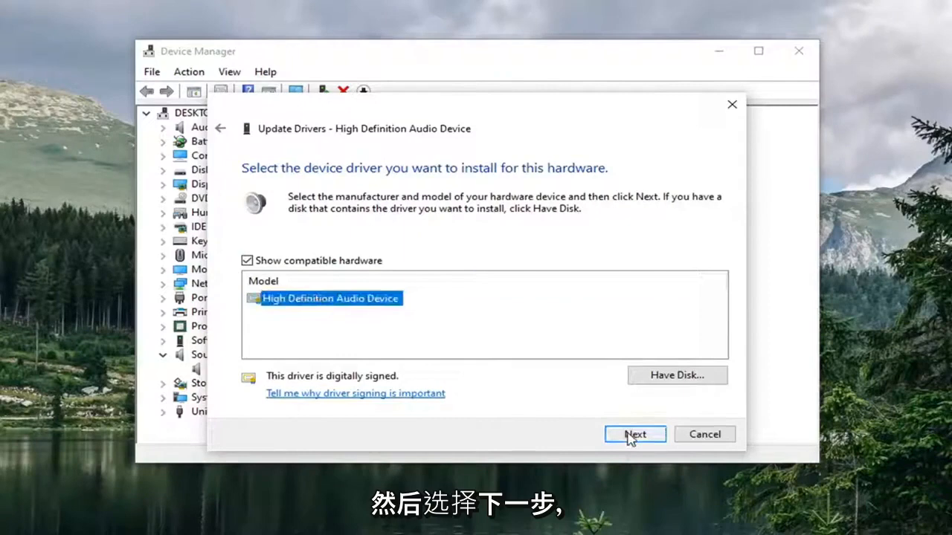
left_click(634, 434)
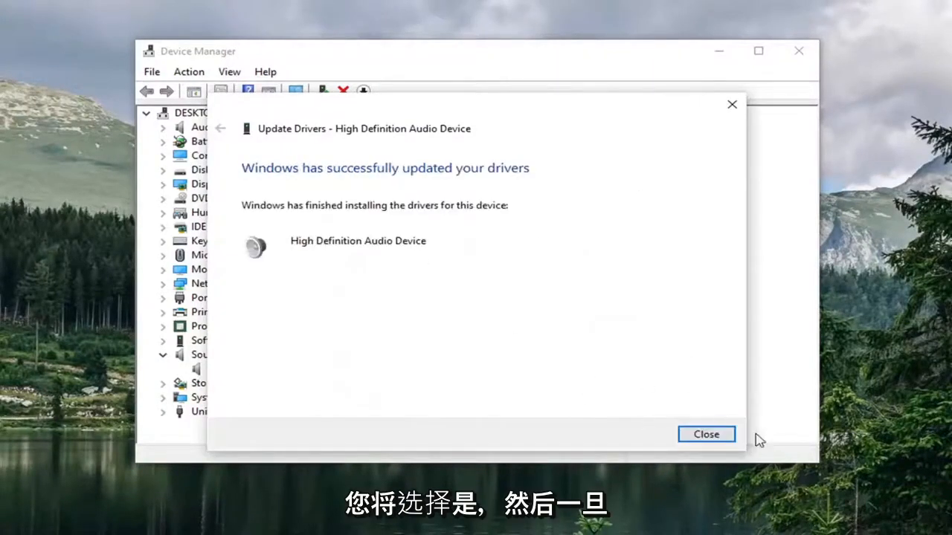
left_click(705, 434)
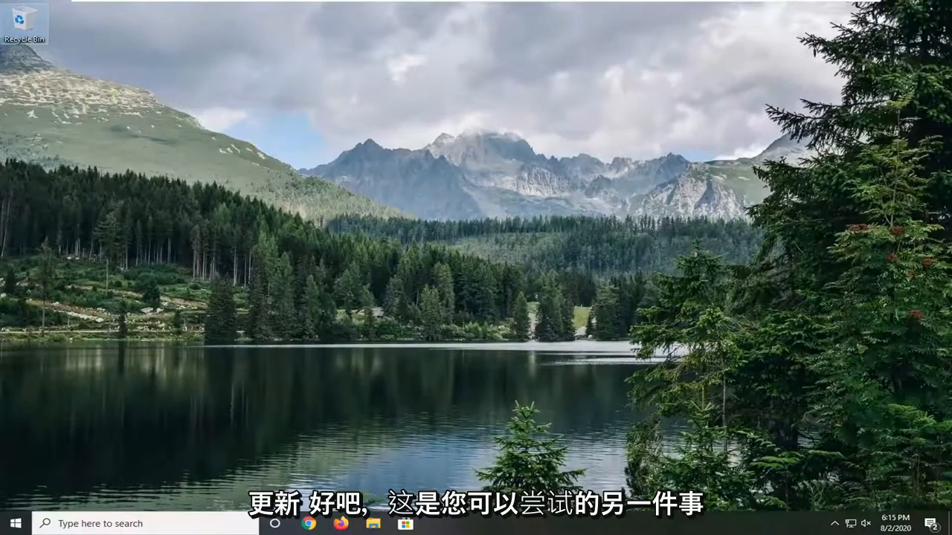
Search from Start, open Troubleshoot settings, and go to Additional troubleshooters
left_click(14, 524)
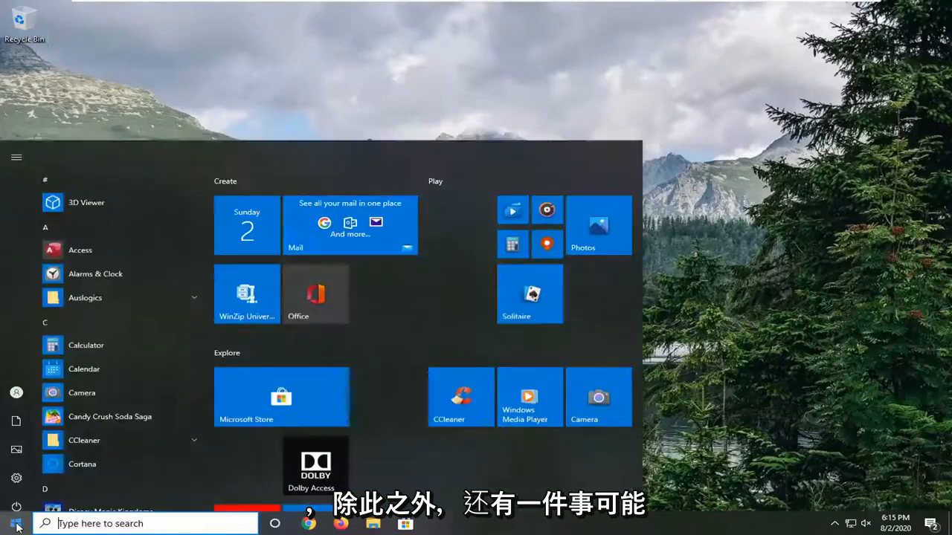
type("this PC")
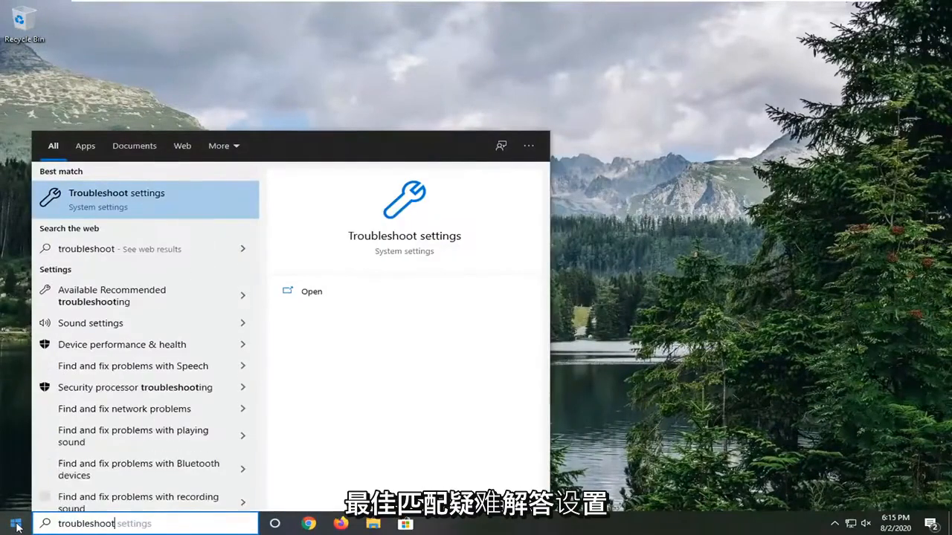
mouse_move(127, 209)
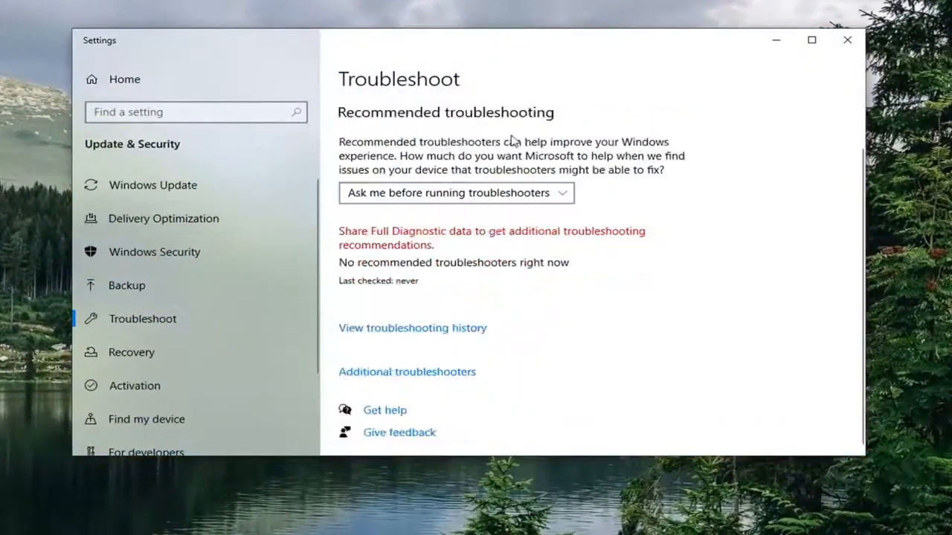
left_click(407, 372)
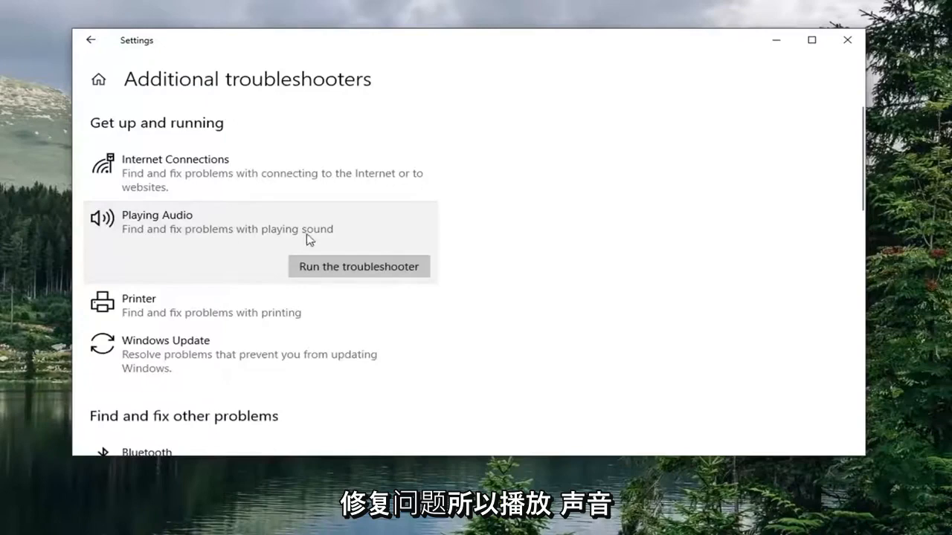
mouse_move(372, 273)
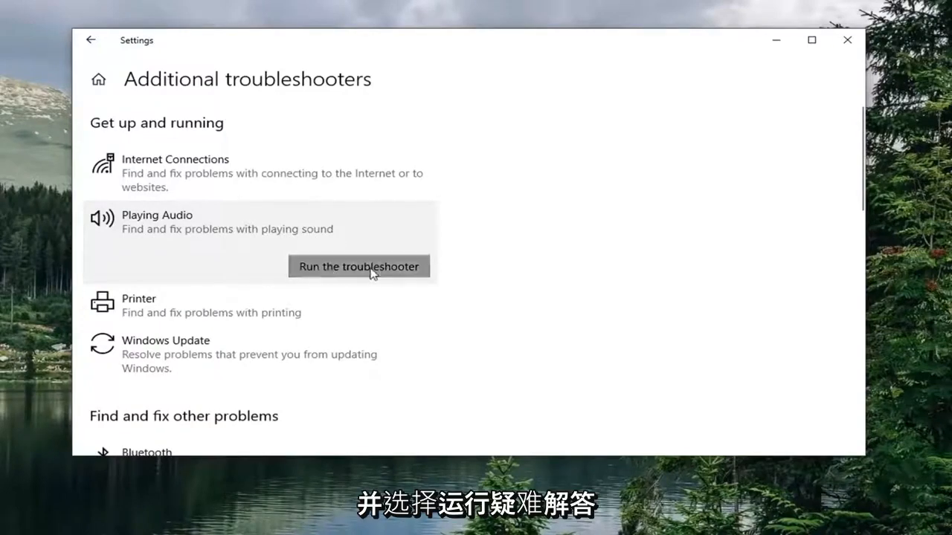
Run the Playing Audio troubleshooter, declining enhancements and volume changes, then close Settings
left_click(359, 266)
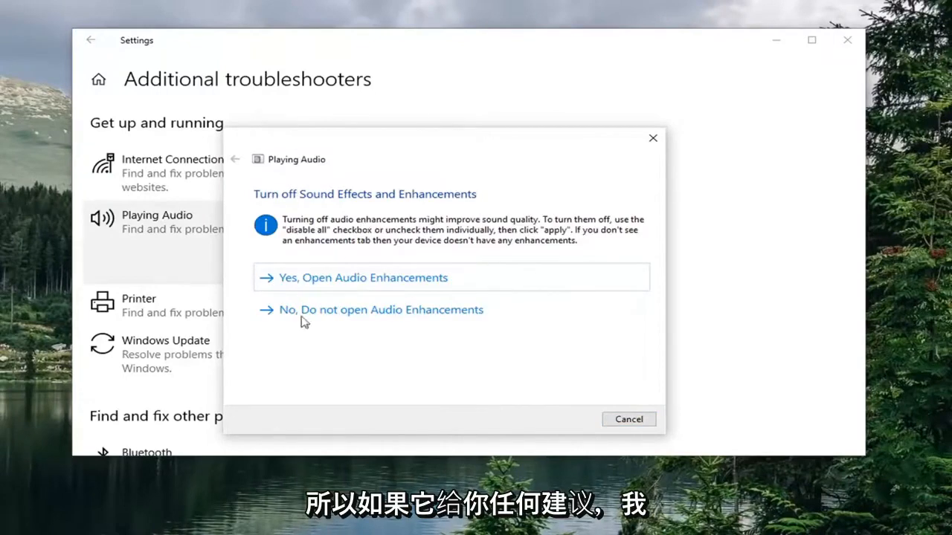
left_click(363, 278)
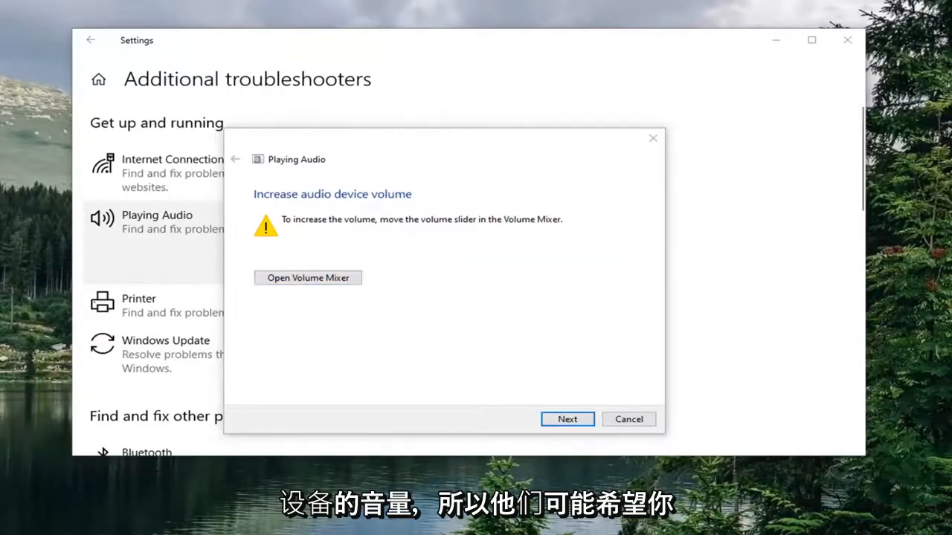
mouse_move(498, 309)
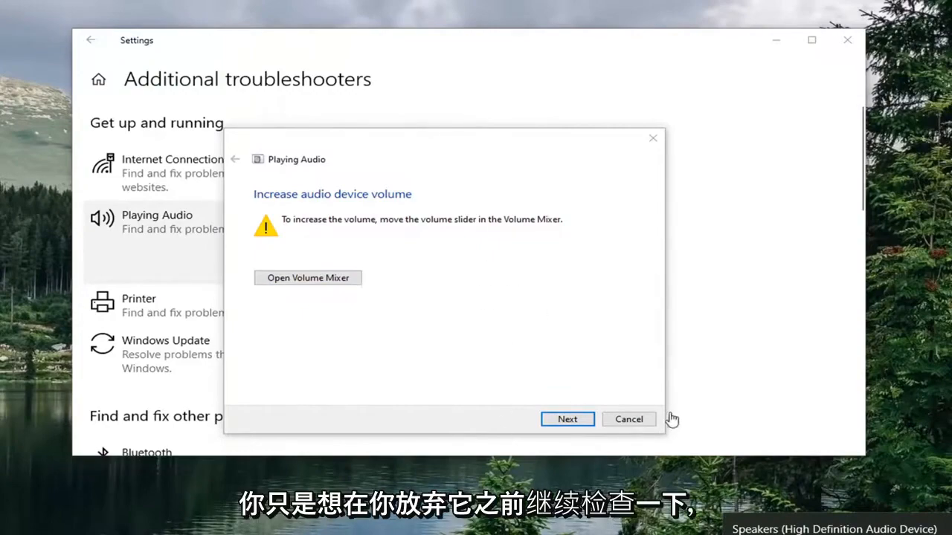
left_click(628, 418)
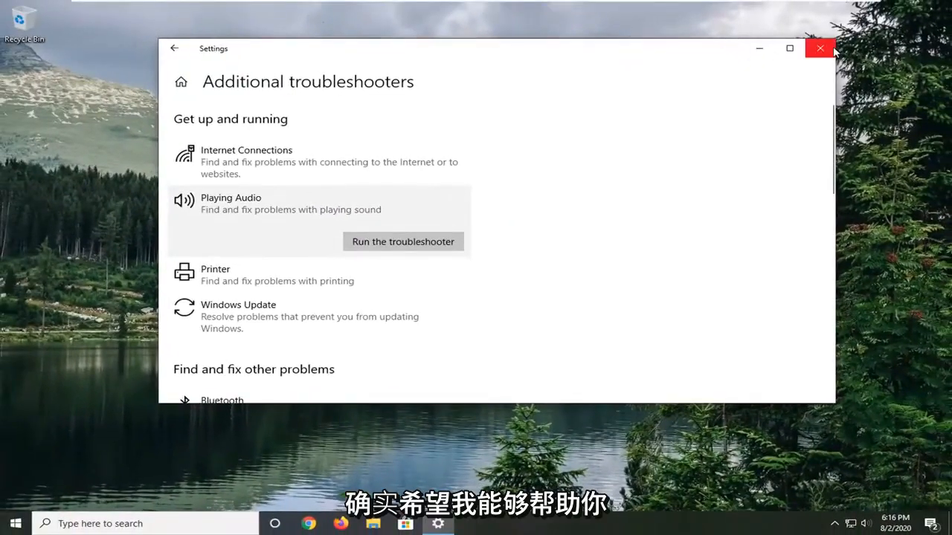
left_click(820, 47)
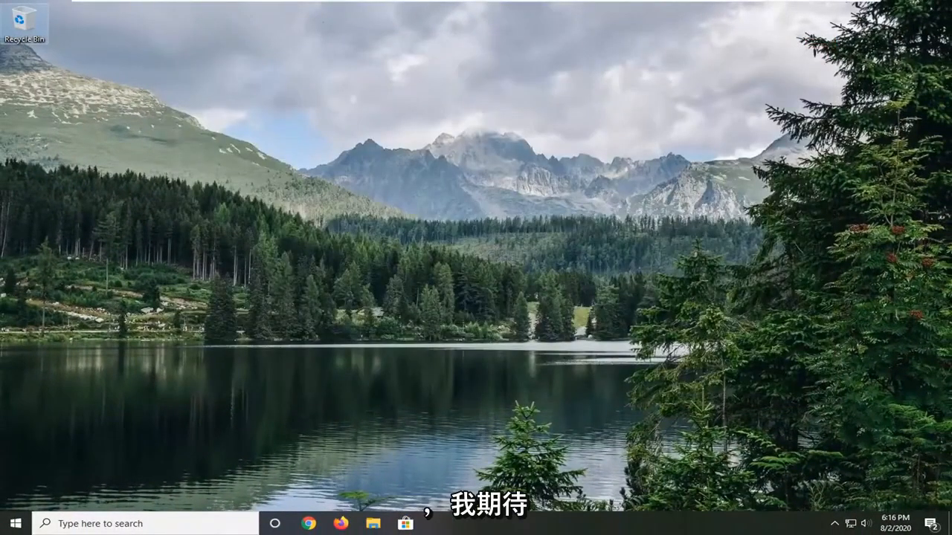